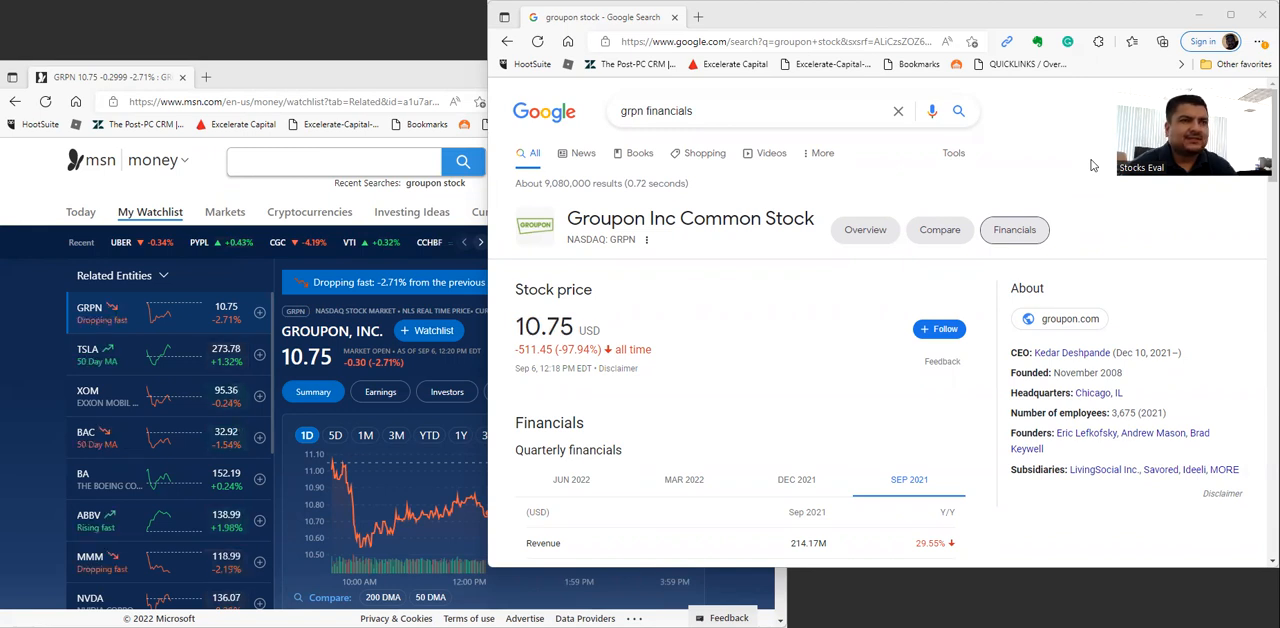
mouse_move(982, 324)
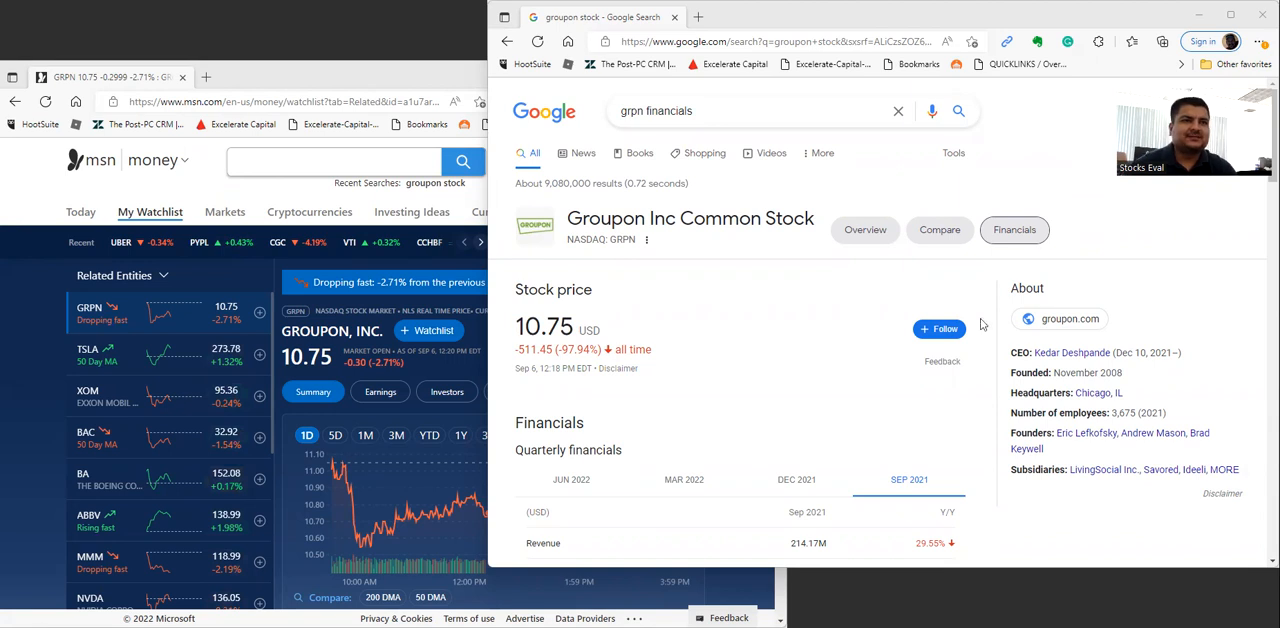
- Show Groupon's stock overview with the Max price chart and Open/High/Low figures
click(864, 228)
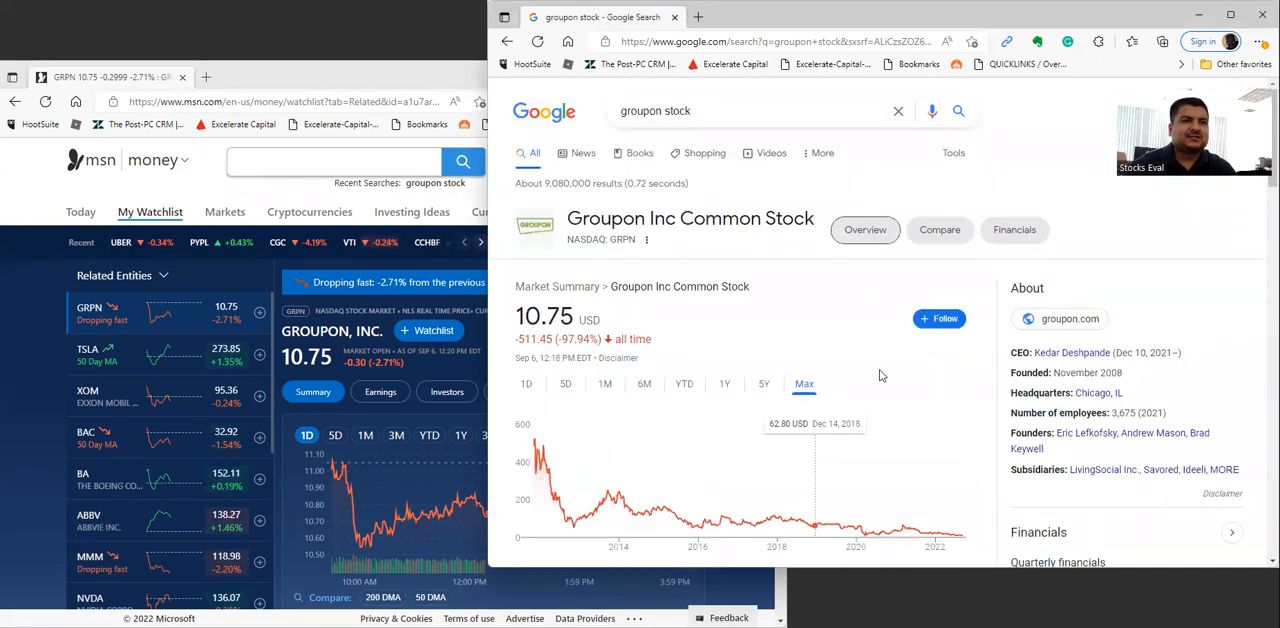
scroll(down, 3)
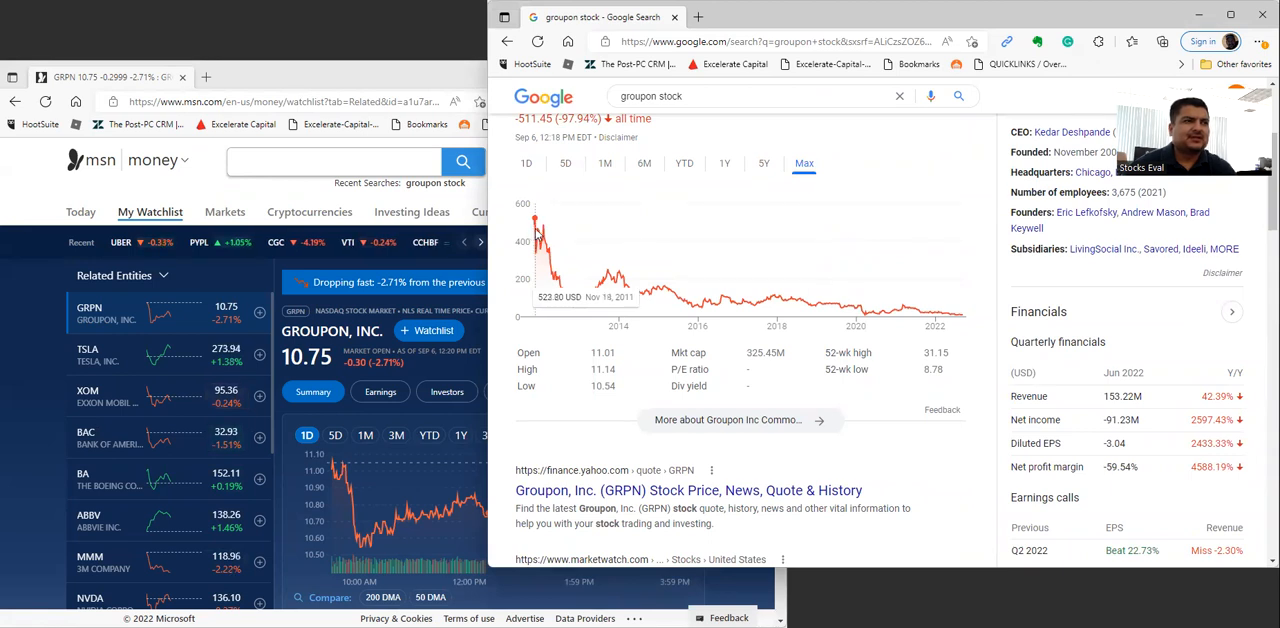
mouse_move(538, 230)
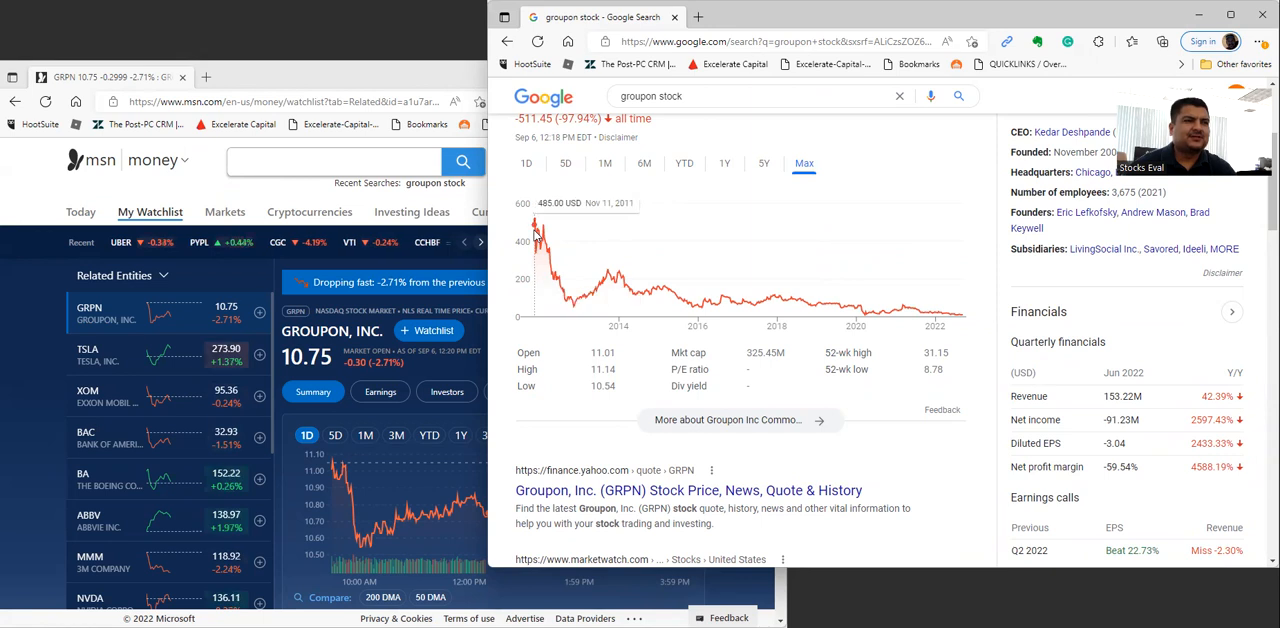
scroll(up, 3)
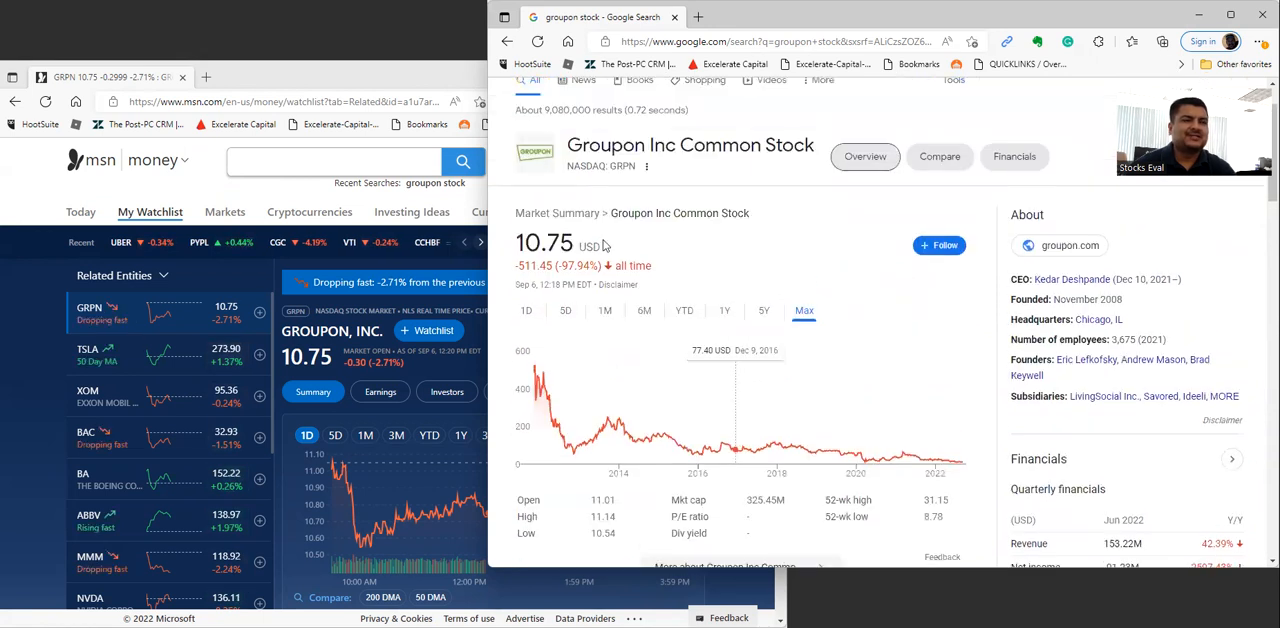
mouse_move(736, 260)
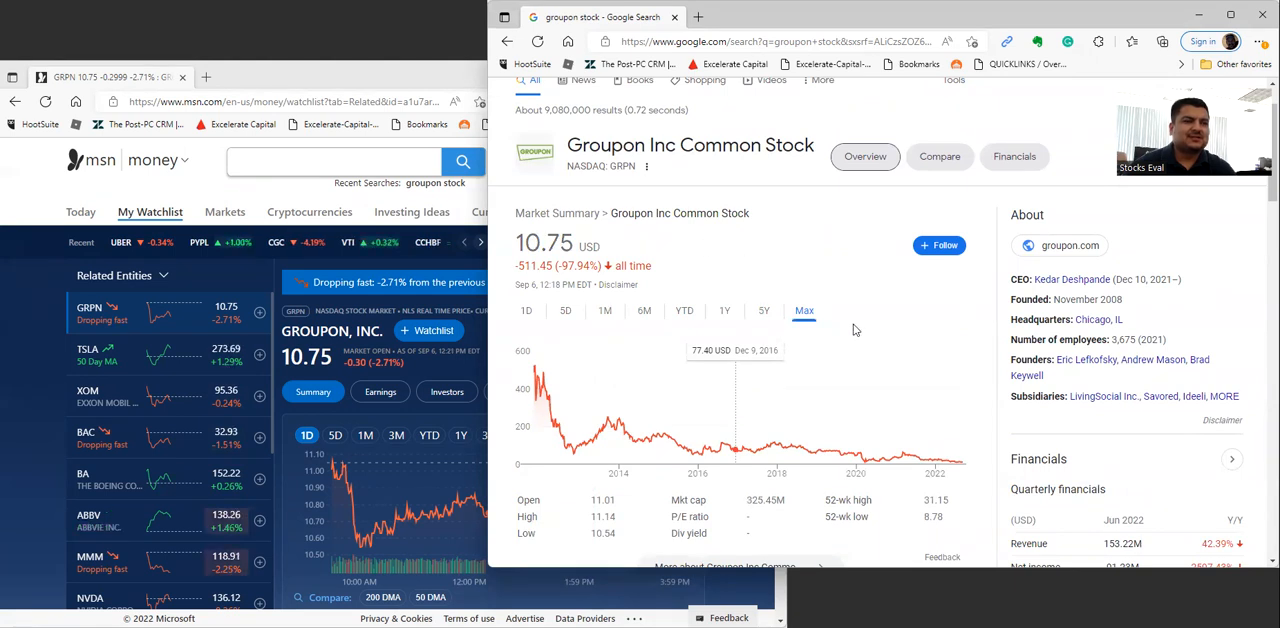
mouse_move(888, 412)
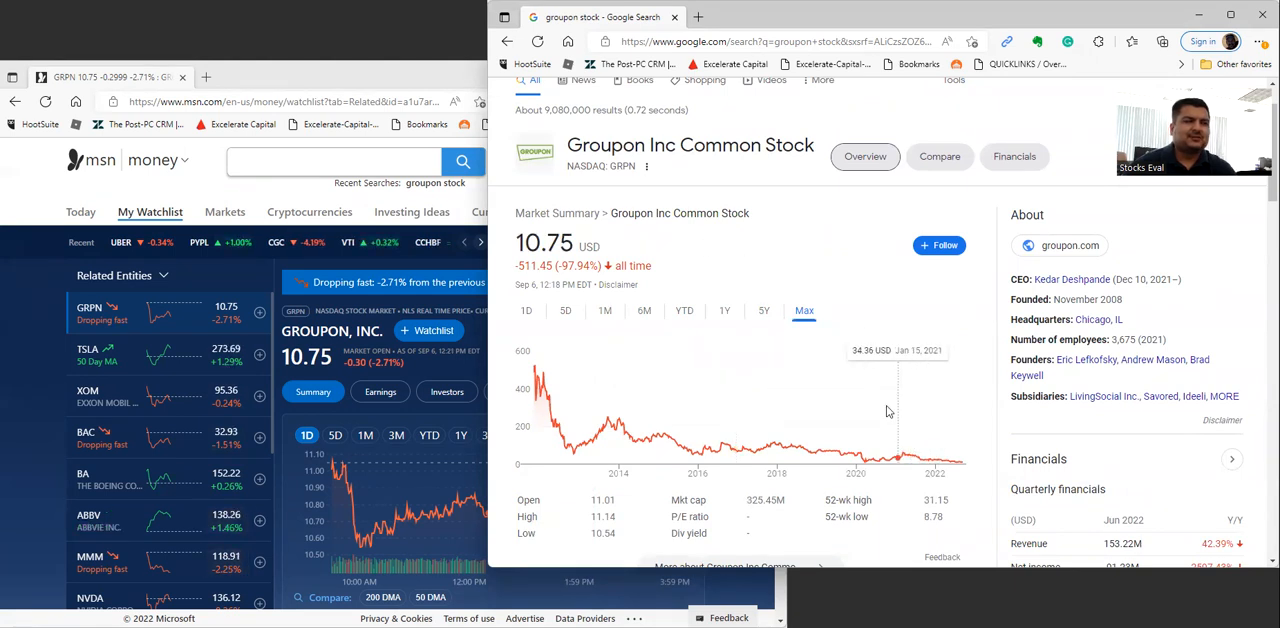
mouse_move(646, 396)
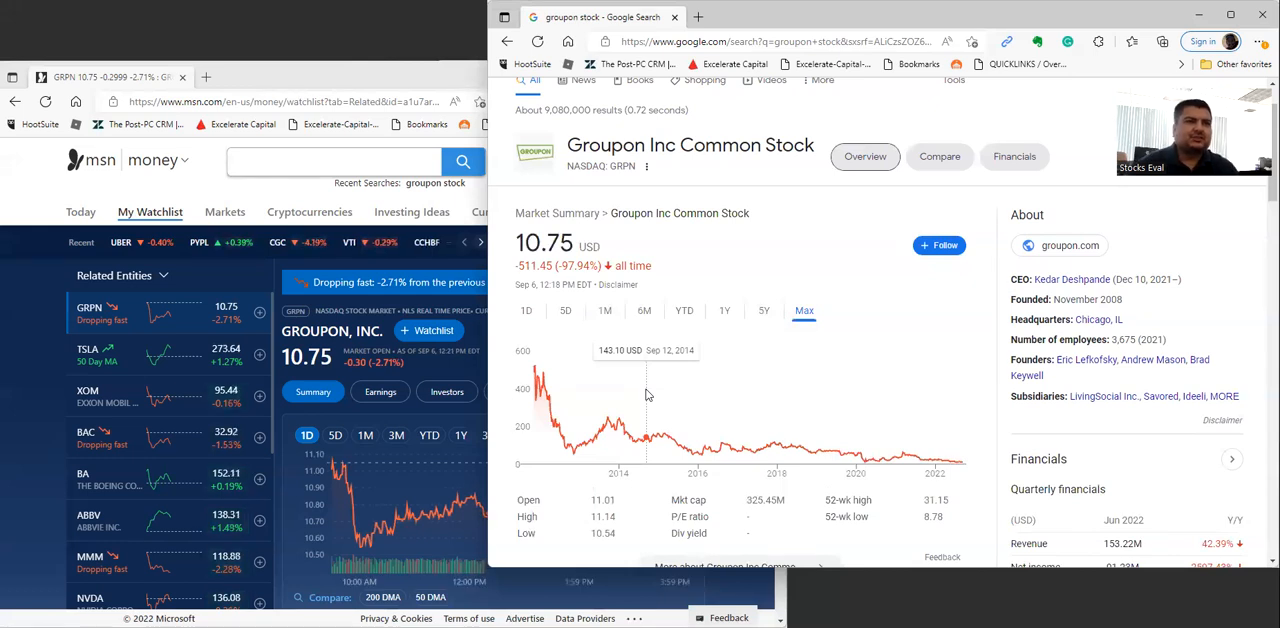
mouse_move(844, 304)
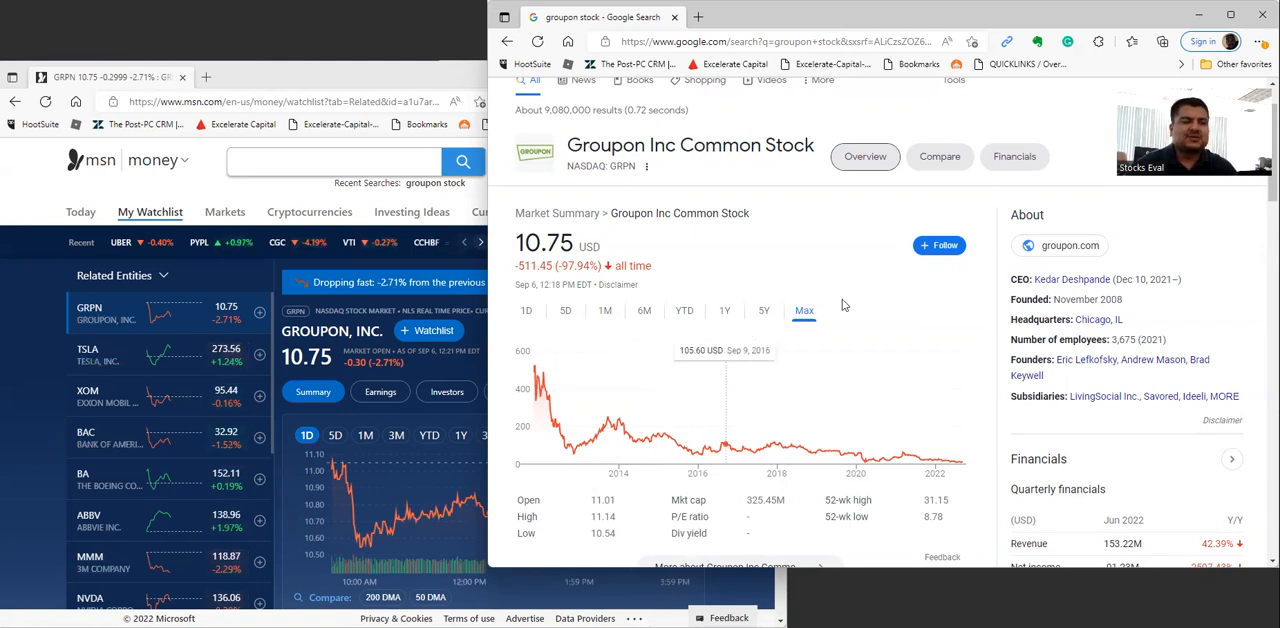
mouse_move(820, 302)
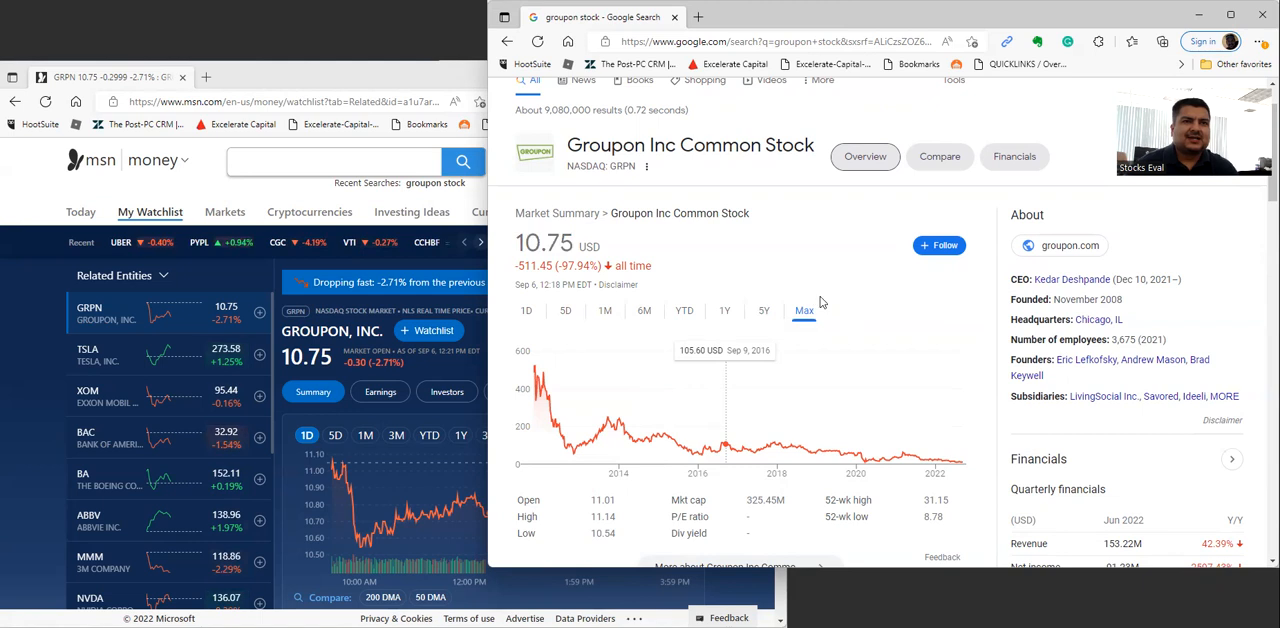
mouse_move(870, 316)
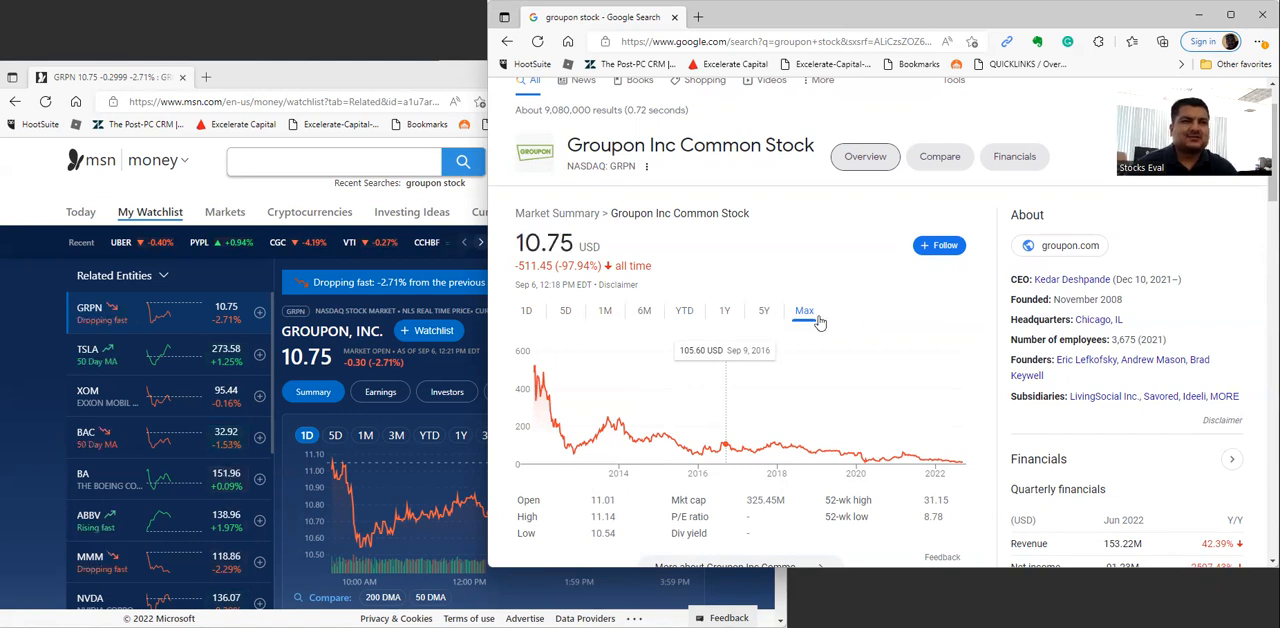
mouse_move(892, 310)
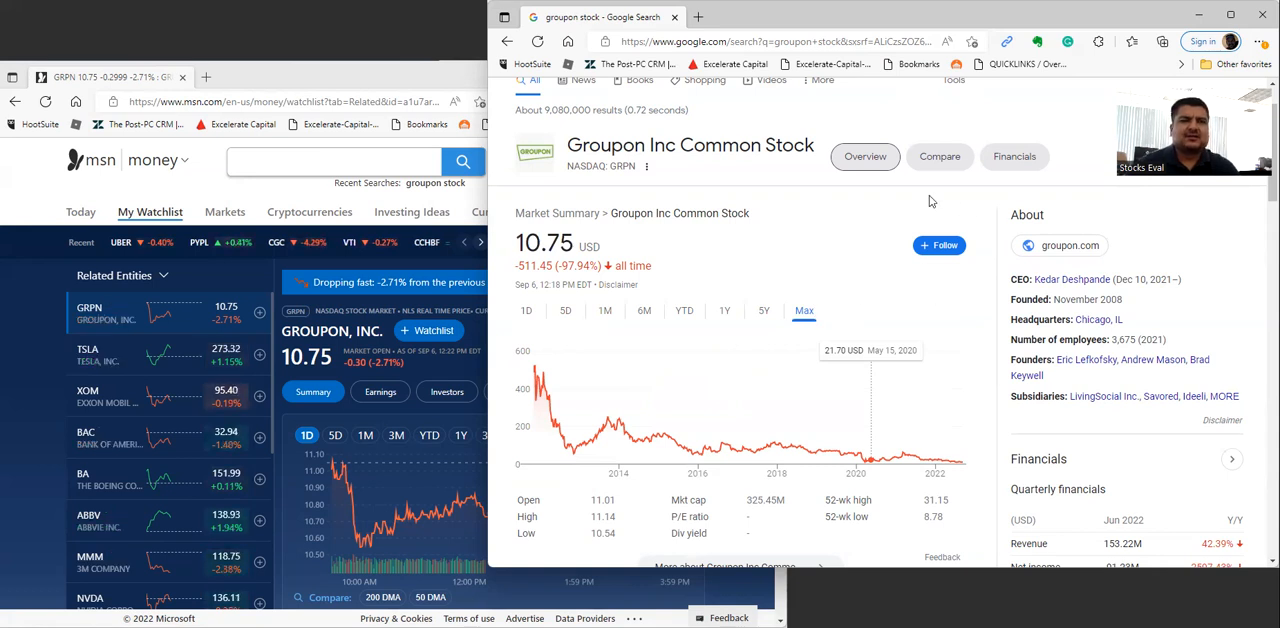
mouse_move(878, 260)
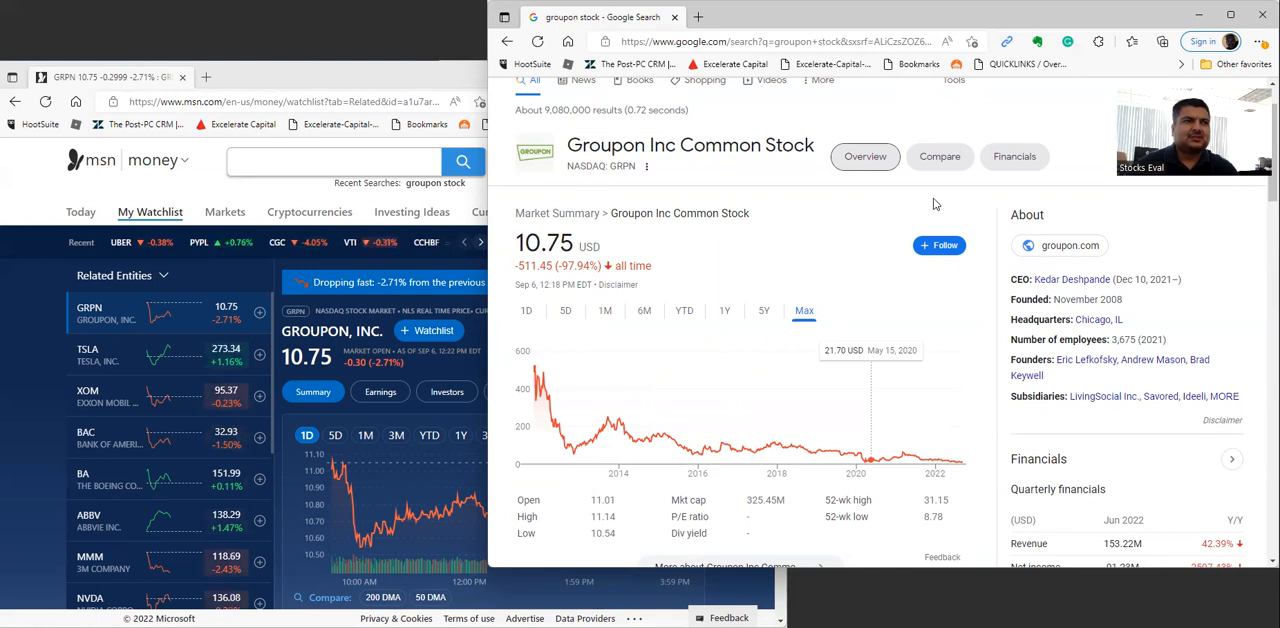
mouse_move(810, 248)
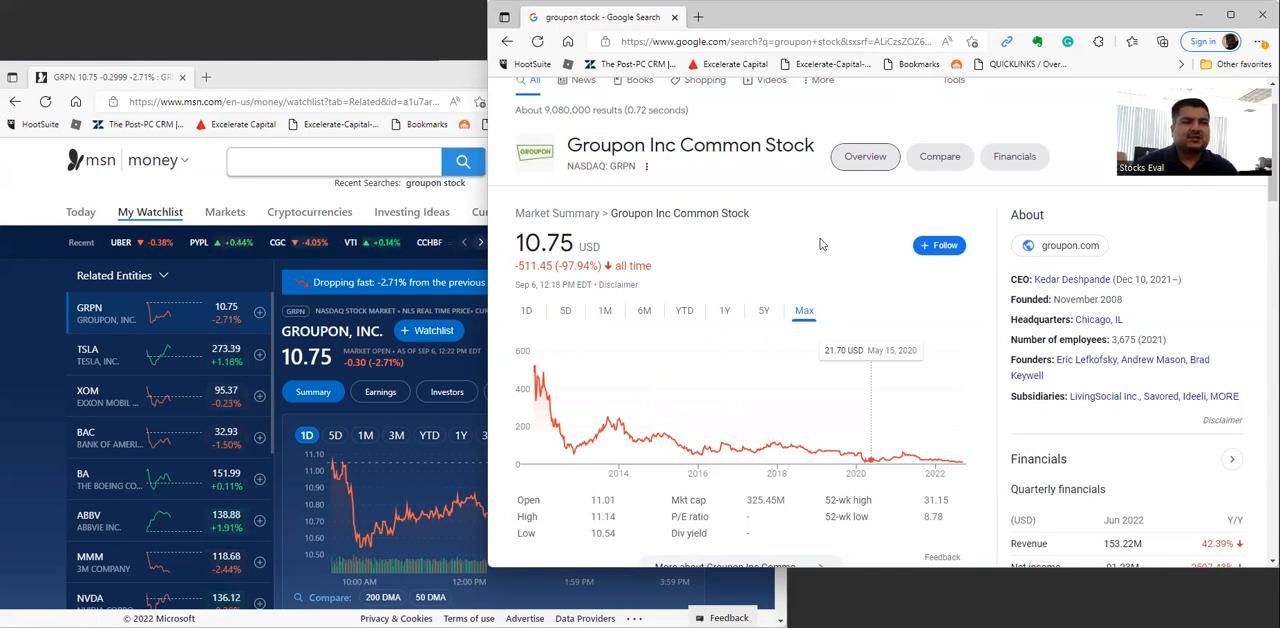
mouse_move(932, 276)
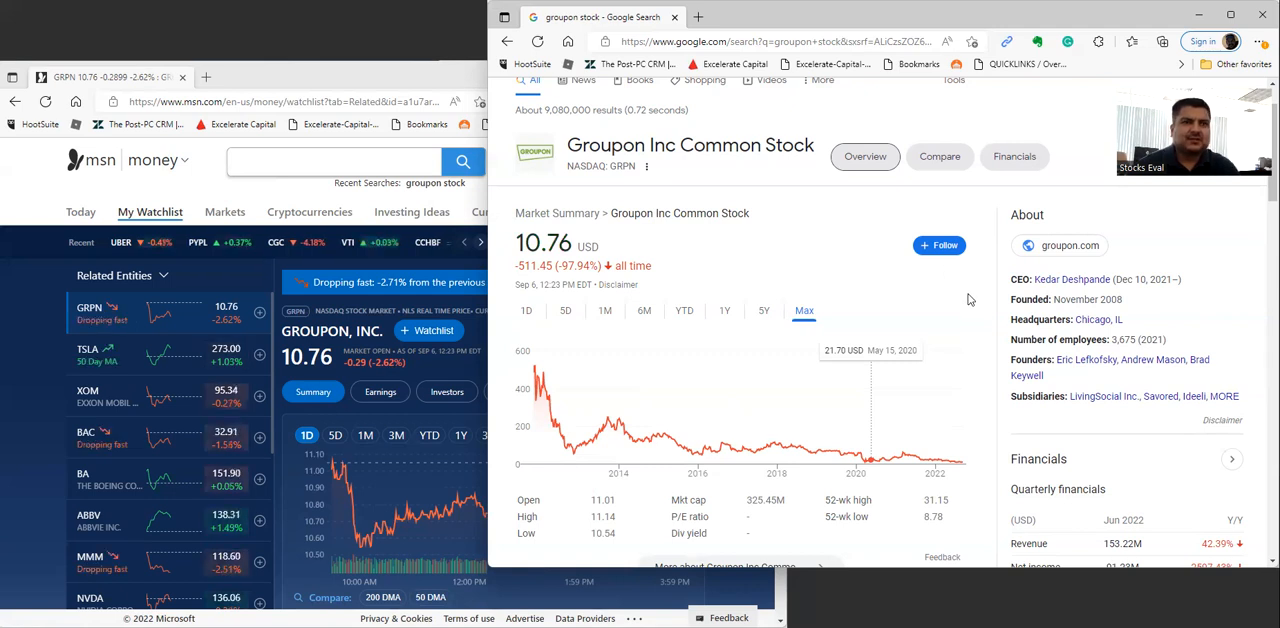
mouse_move(616, 432)
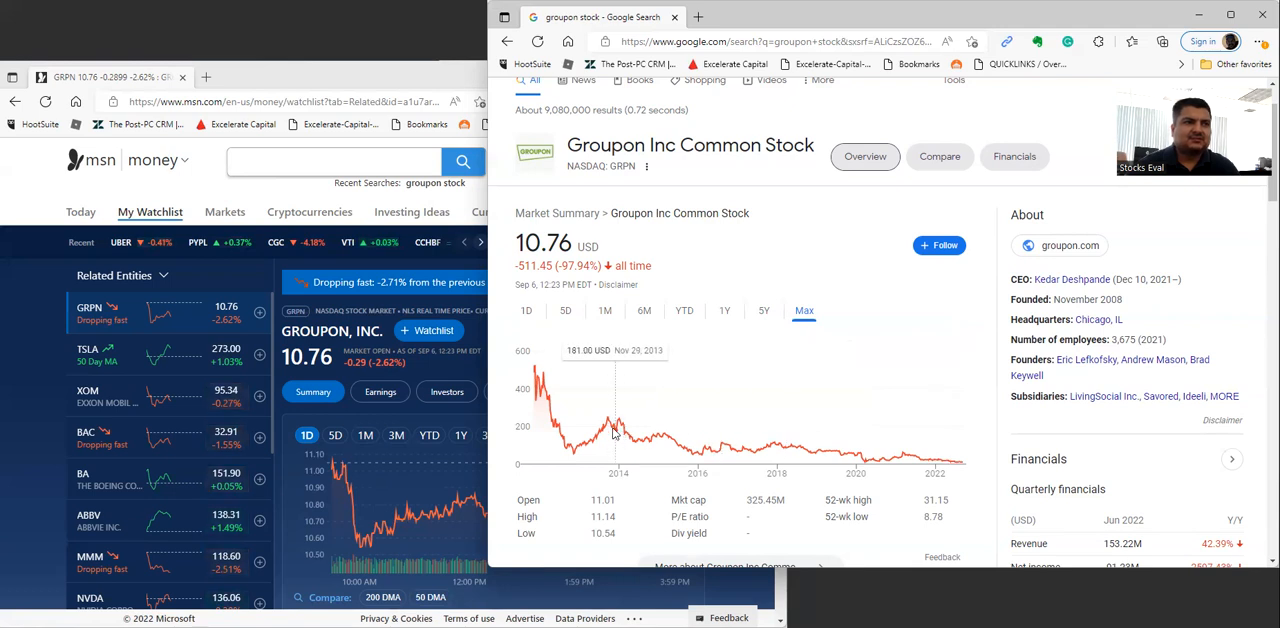
mouse_move(650, 410)
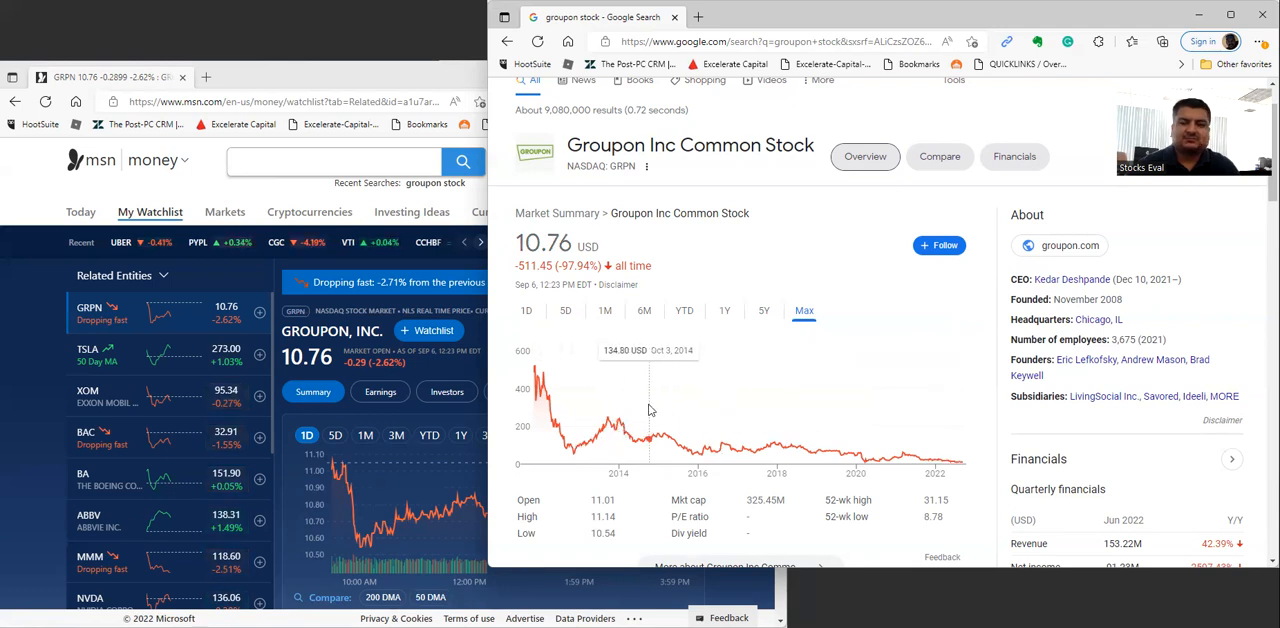
mouse_move(958, 422)
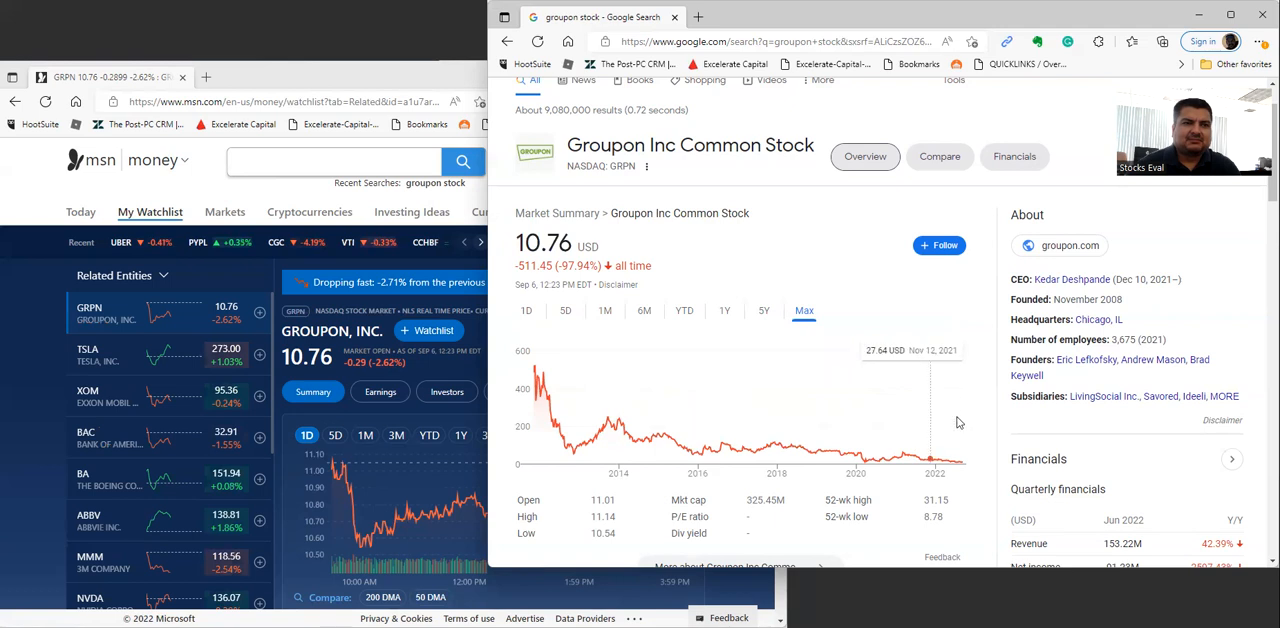
mouse_move(928, 420)
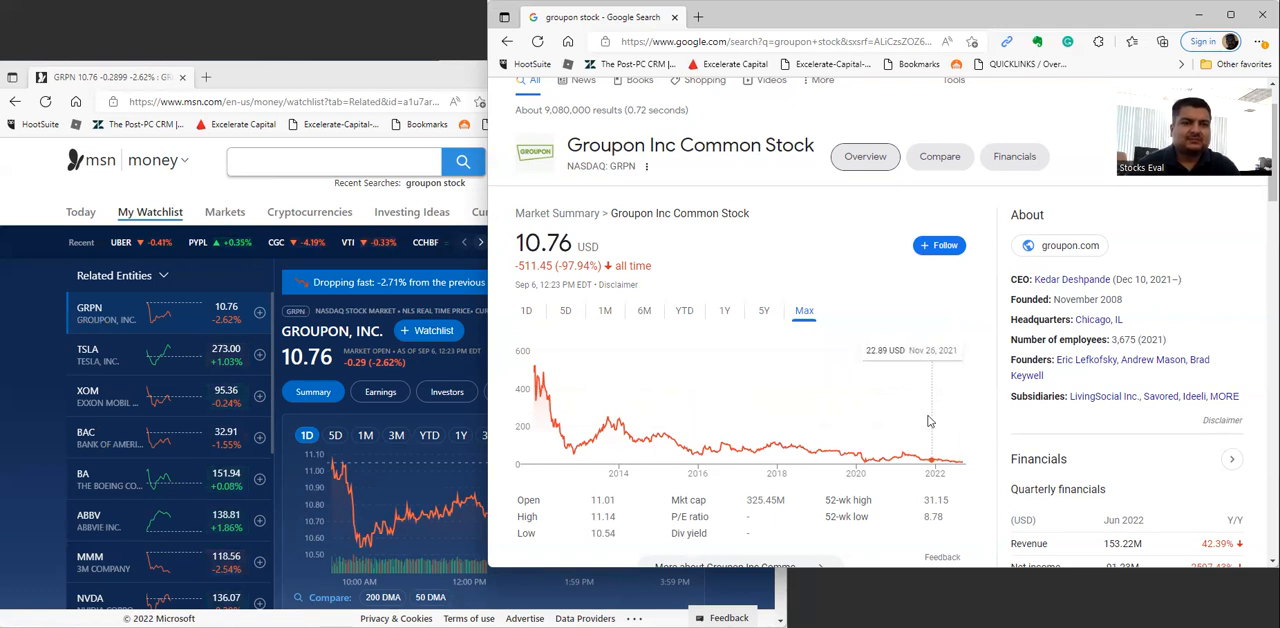
mouse_move(952, 438)
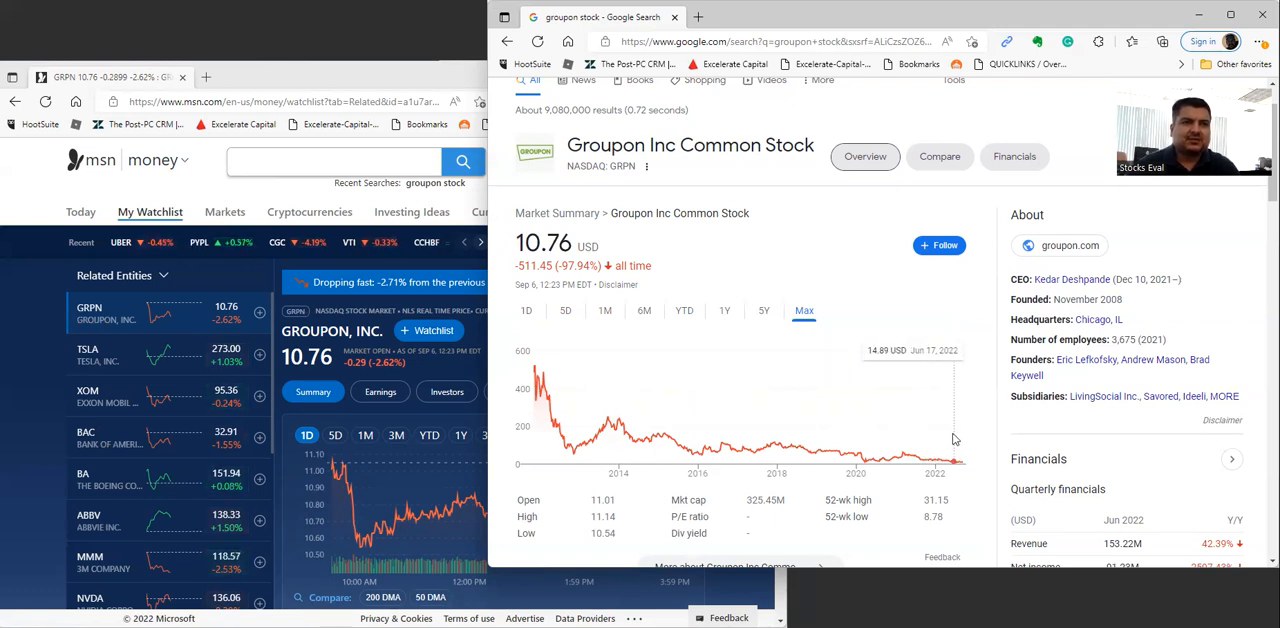
mouse_move(924, 444)
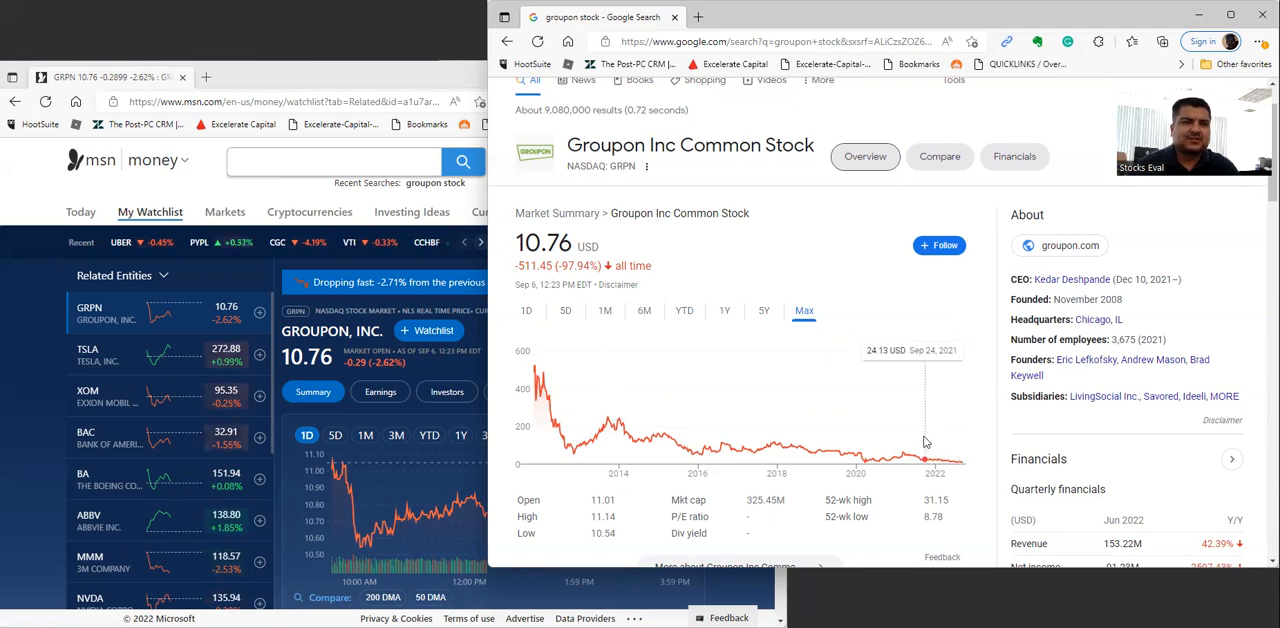
mouse_move(758, 436)
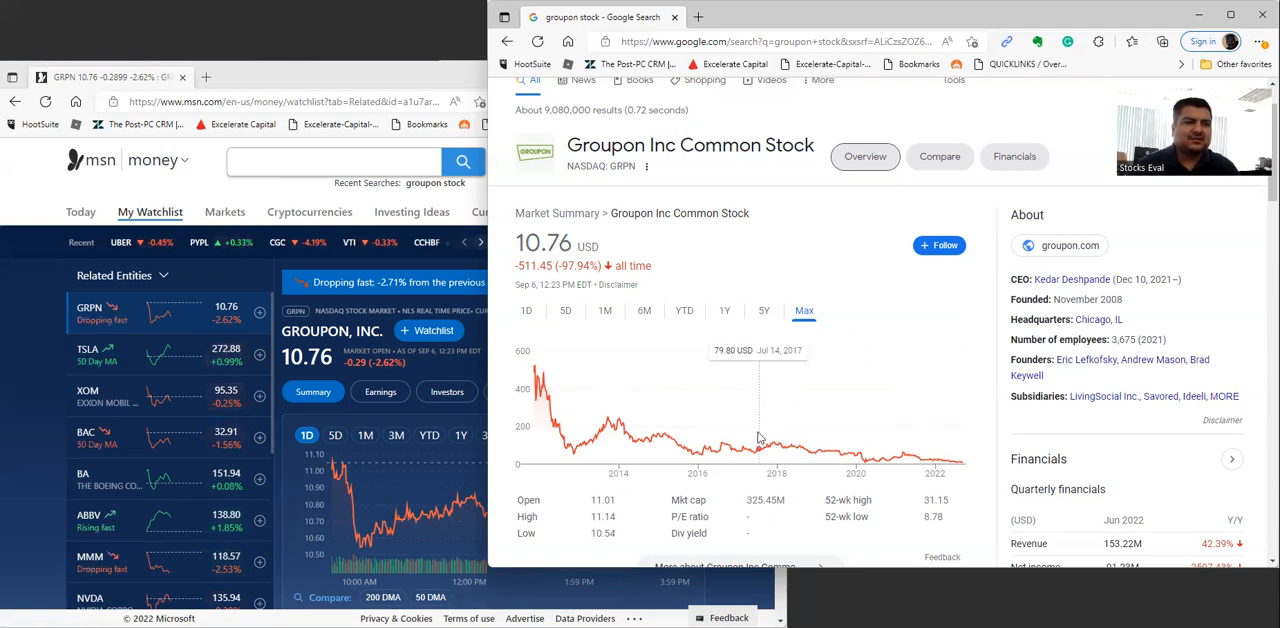
mouse_move(776, 444)
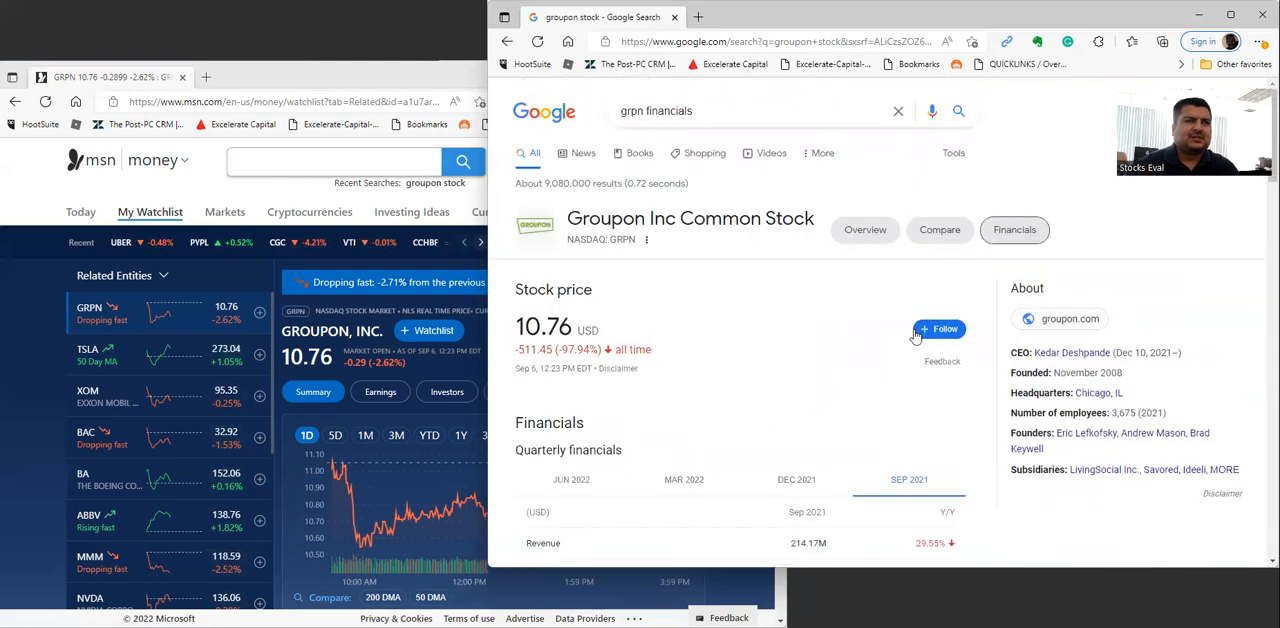
- Review Groupon's quarterly financials for Mar 2022 and Jun 2022, ending on Dec 2021
scroll(down, 3)
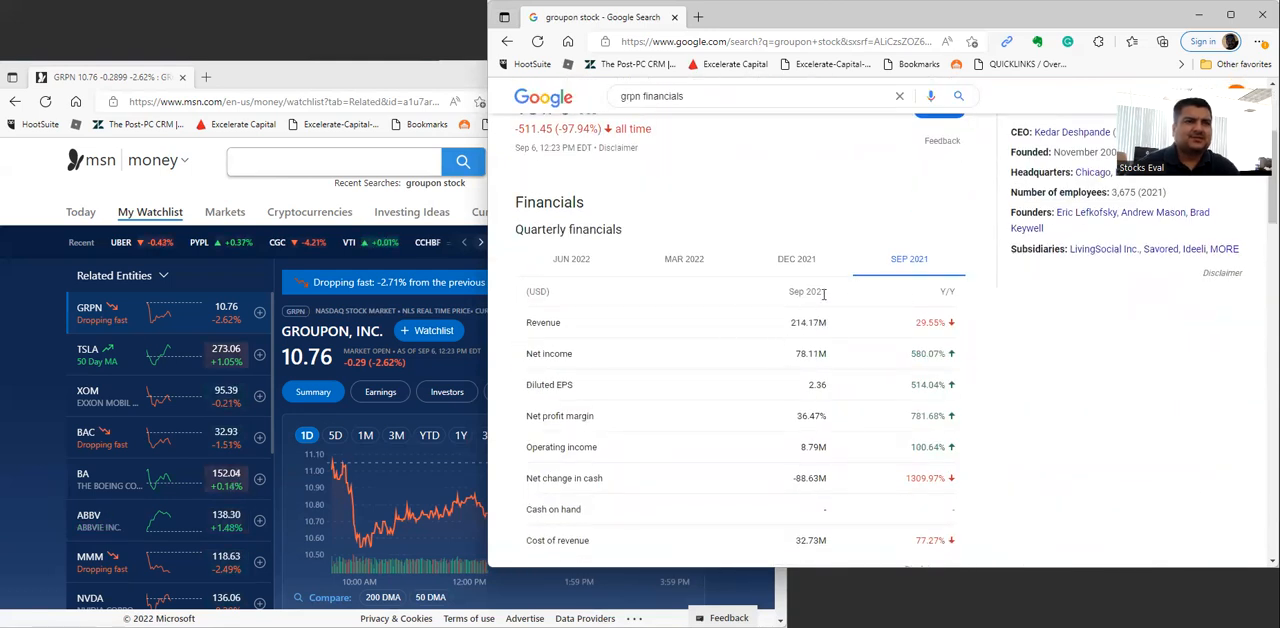
click(684, 260)
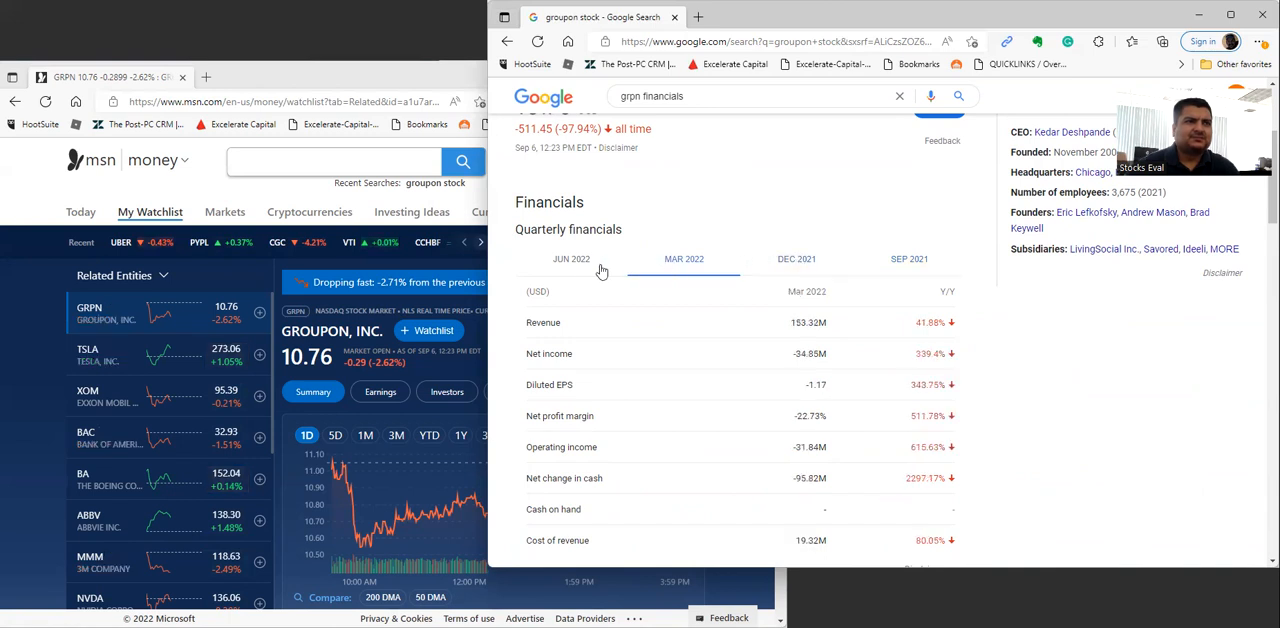
click(572, 260)
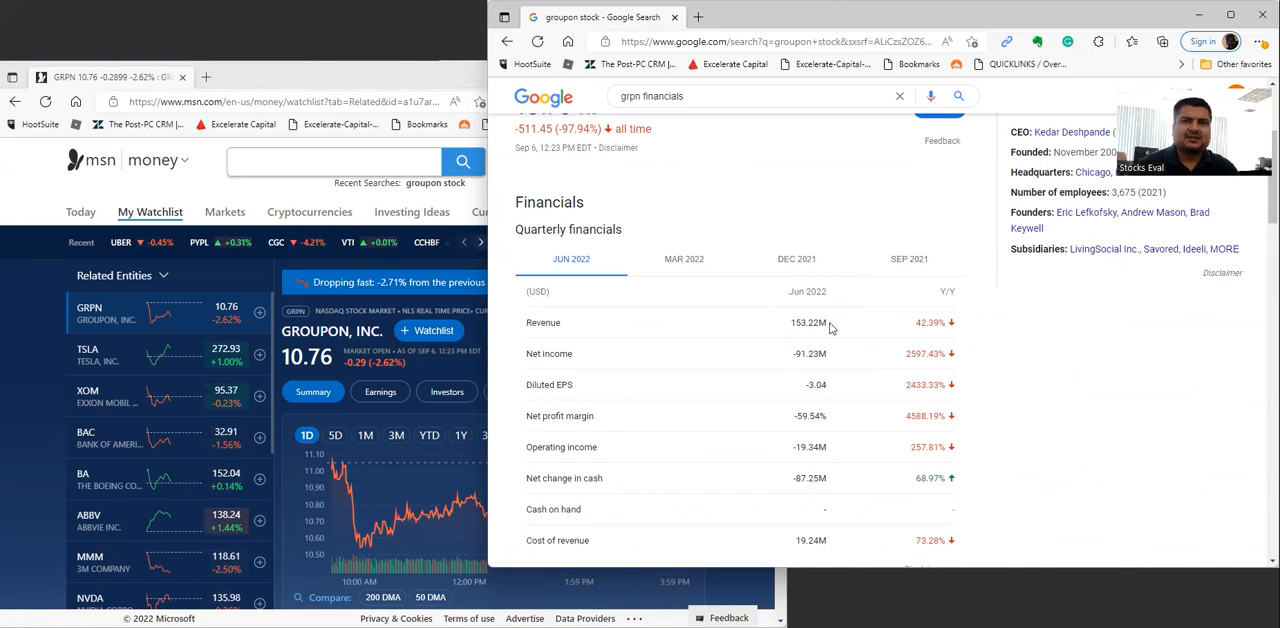
click(796, 260)
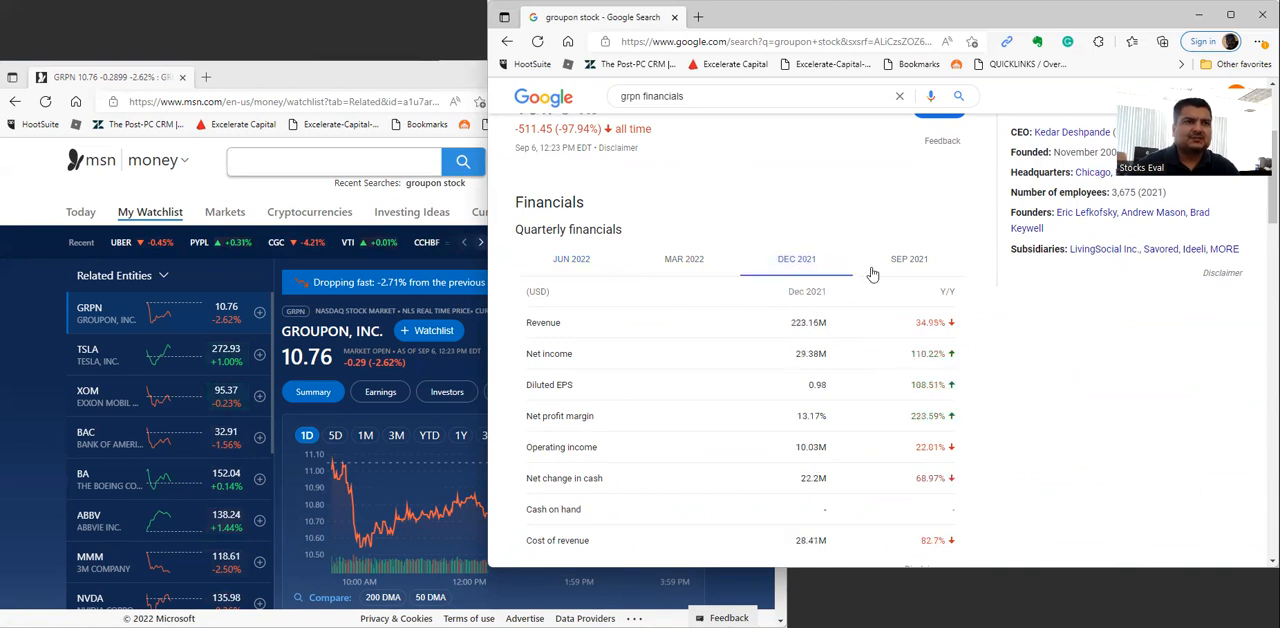
scroll(up, 3)
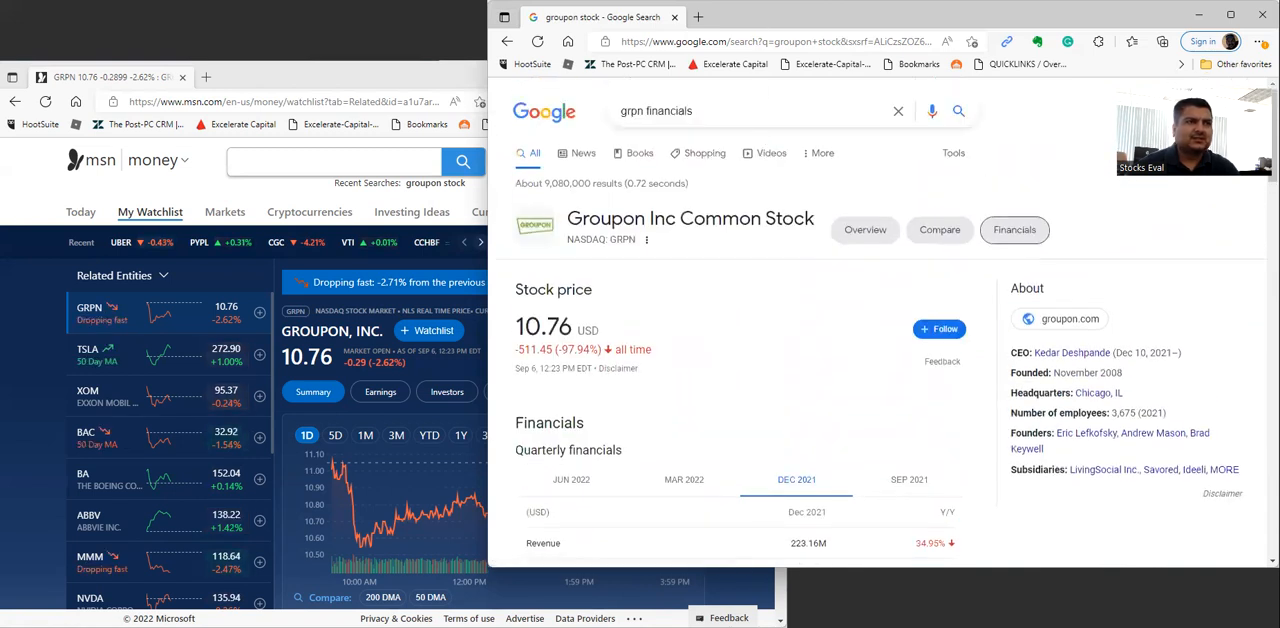